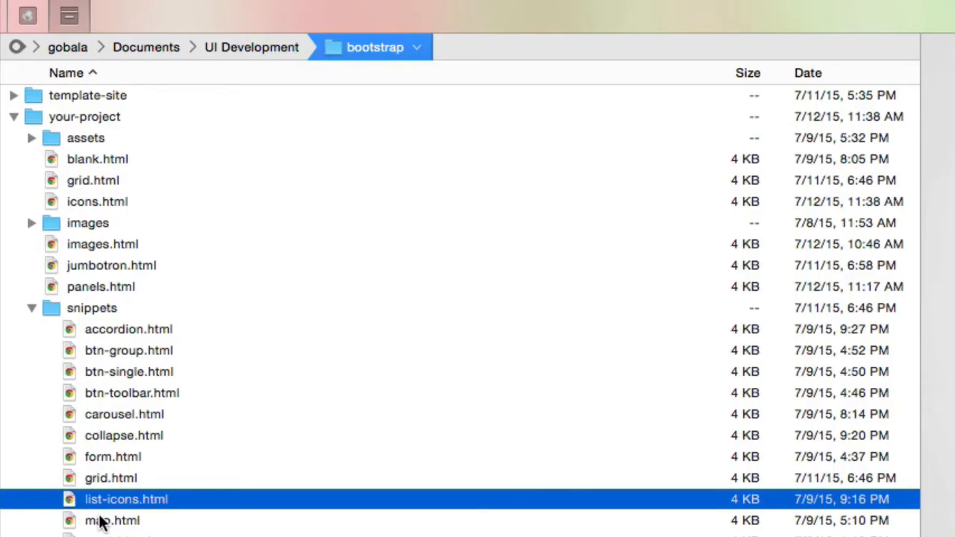
{"action": "mouse_move", "coordinate": [108, 507]}
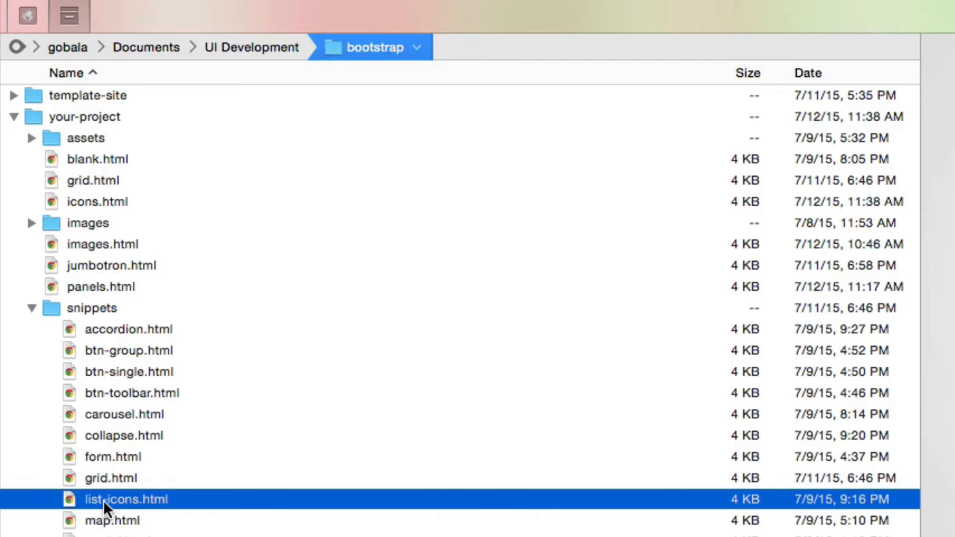
- View list-icons.html, then from the Files list collapse snippets and open the blank.html template
{"action": "double_click", "coordinate": [126, 499]}
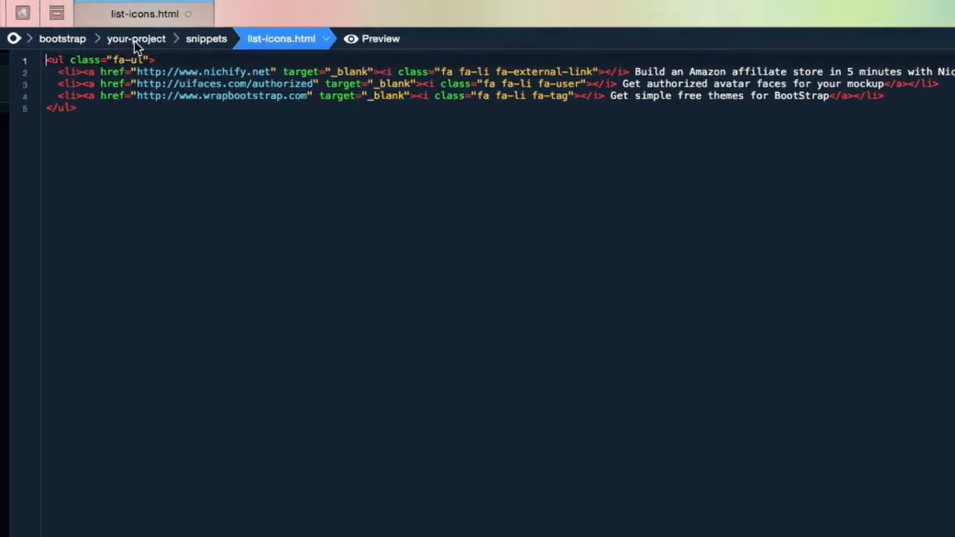
{"action": "left_click", "coordinate": [69, 16]}
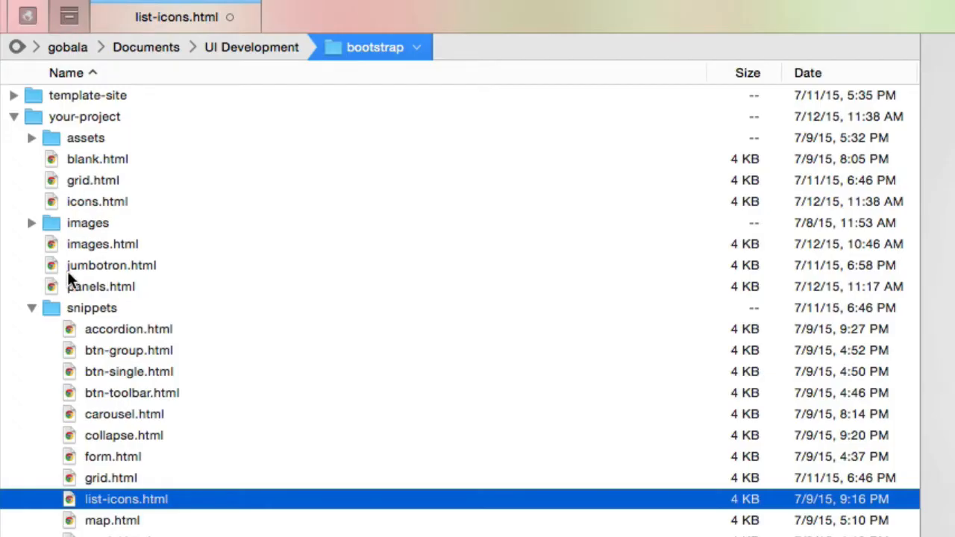
{"action": "scroll", "scroll_direction": "down", "scroll_amount": 3}
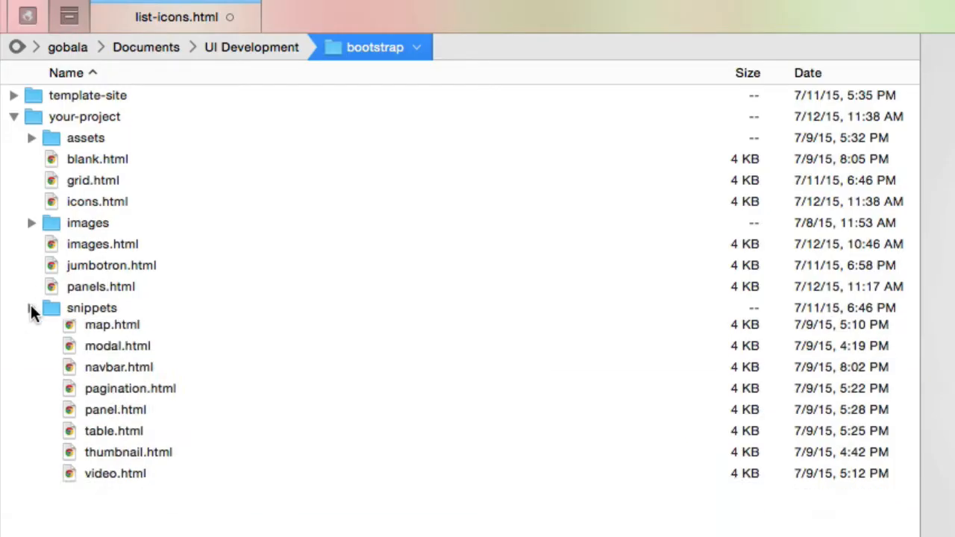
{"action": "left_click", "coordinate": [31, 308]}
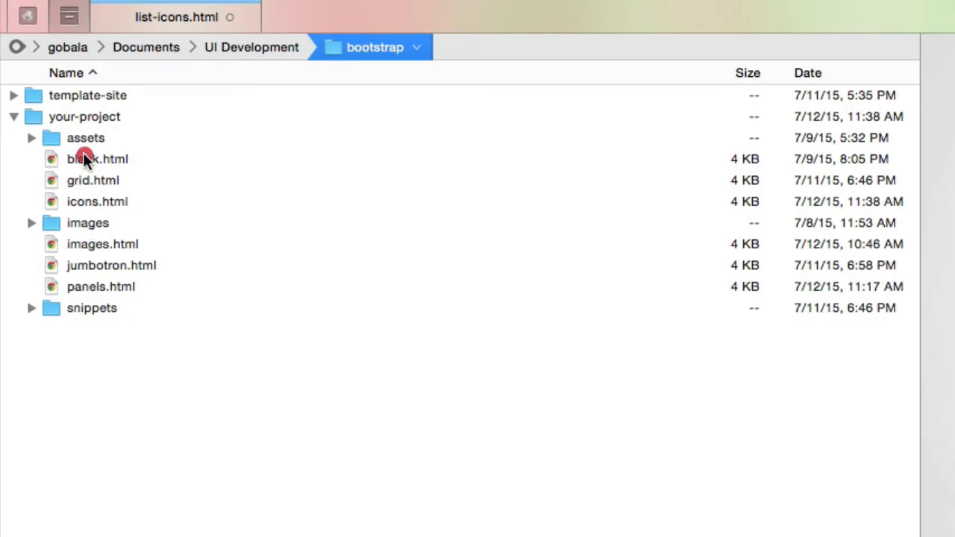
{"action": "double_click", "coordinate": [97, 158]}
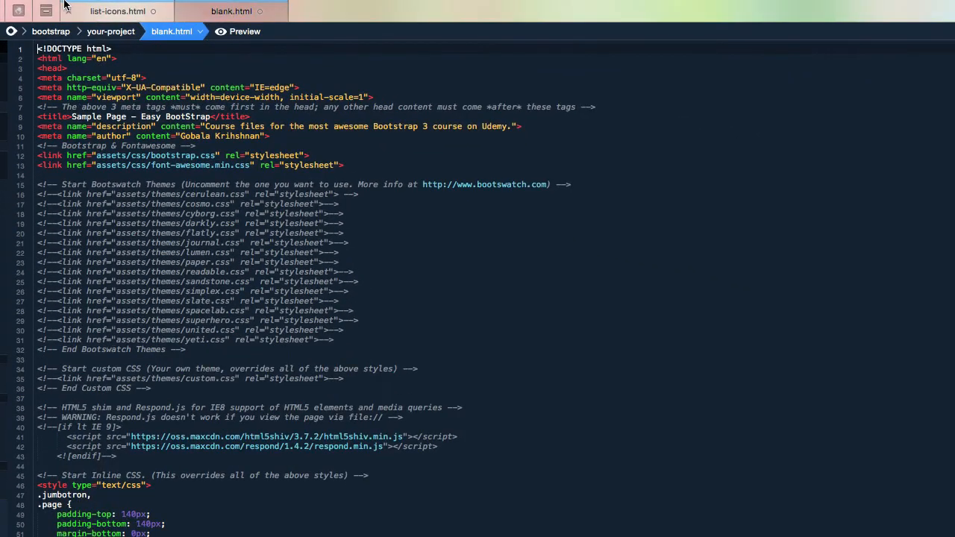
- Save the template as a new file list.html in your-project
{"action": "left_click", "coordinate": [89, 9]}
{"action": "type", "text": "list.html"}
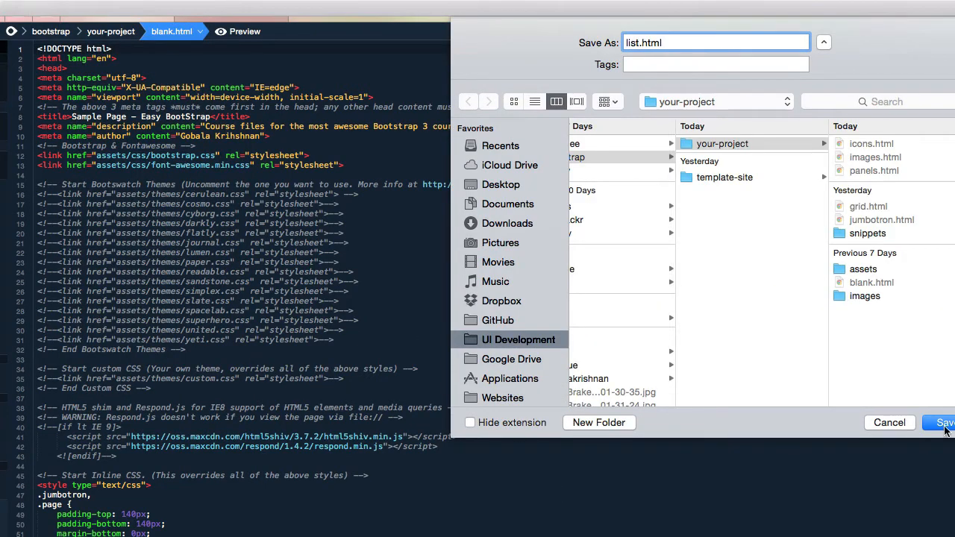
{"action": "left_click", "coordinate": [944, 423]}
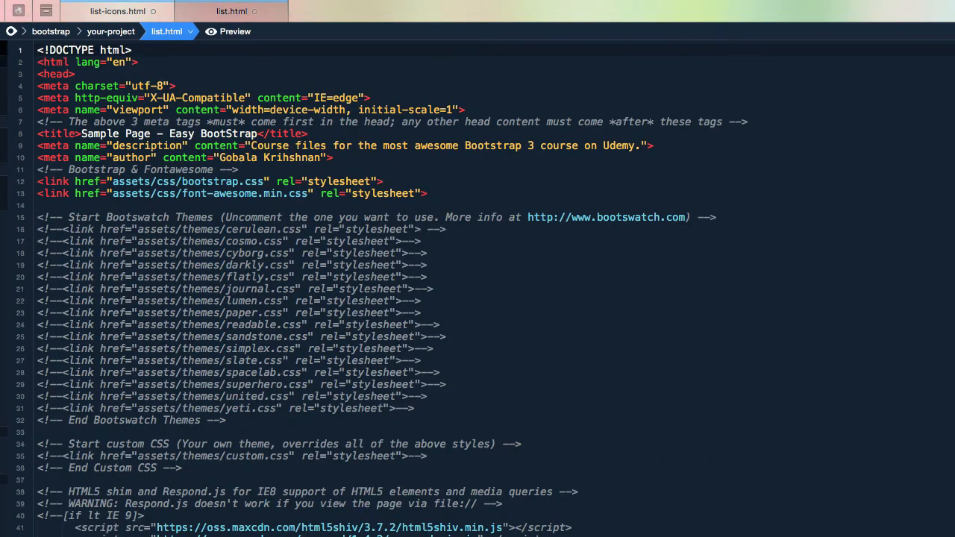
- Show the split preview and change the tagline paragraph's class from text-center to lead
{"action": "left_click", "coordinate": [235, 31]}
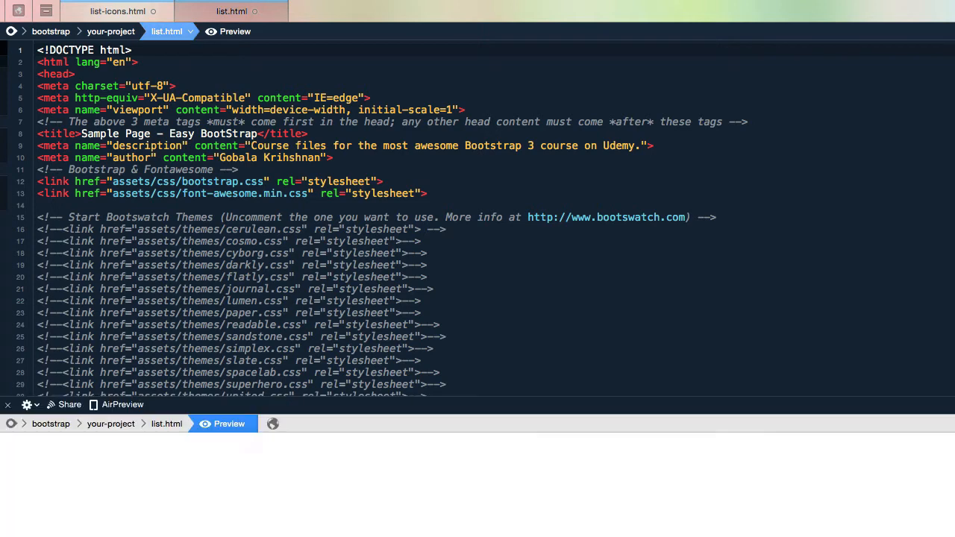
{"action": "scroll", "scroll_direction": "down", "scroll_amount": 3}
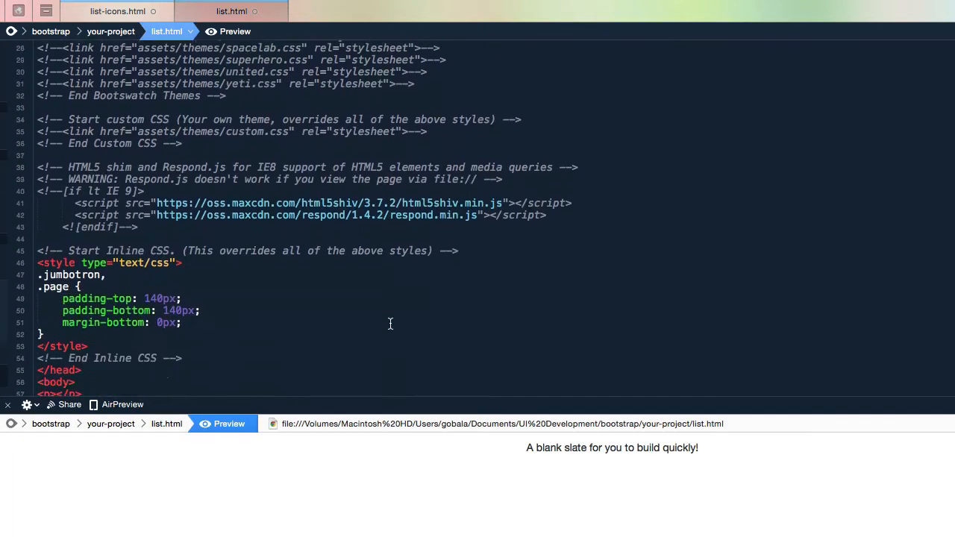
{"action": "scroll", "scroll_direction": "down", "scroll_amount": 3}
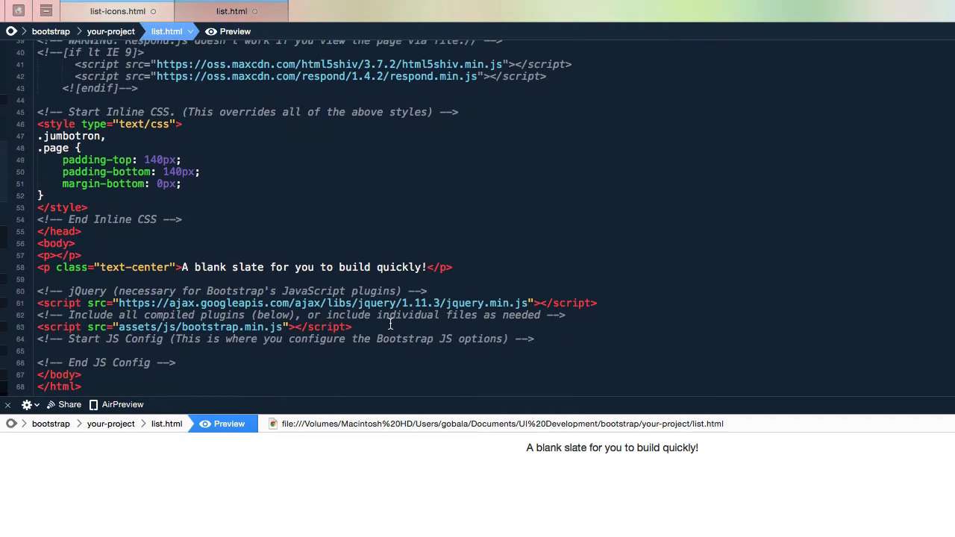
{"action": "mouse_move", "coordinate": [120, 284]}
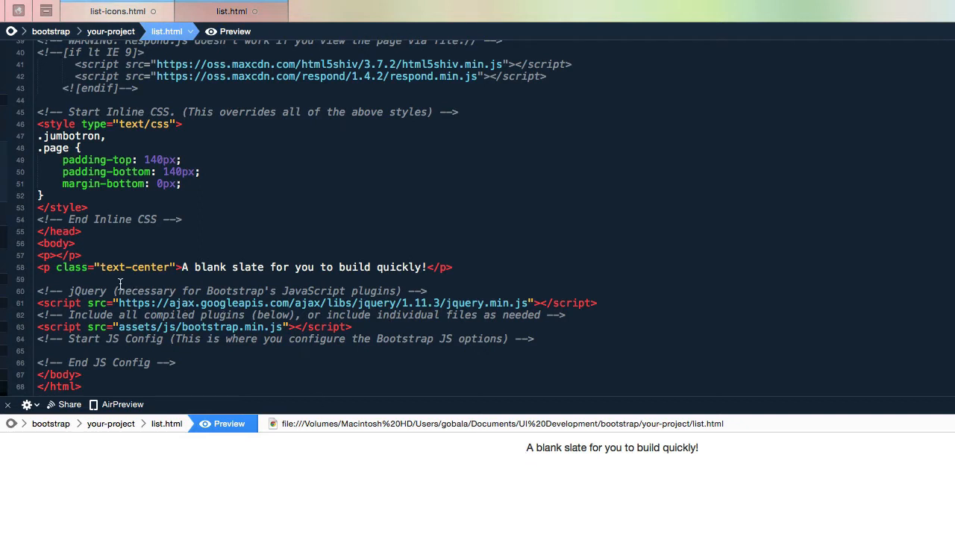
{"action": "mouse_move", "coordinate": [346, 271]}
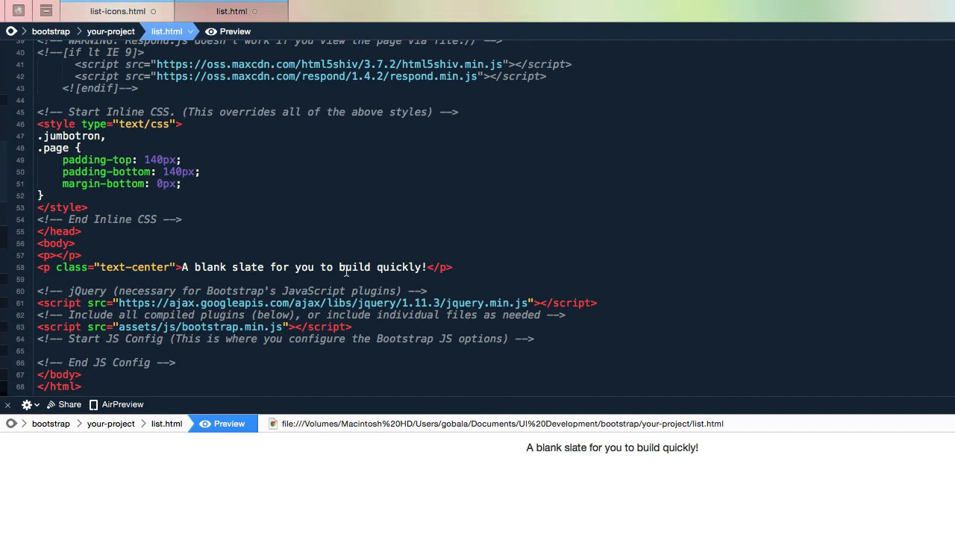
{"action": "mouse_move", "coordinate": [425, 278]}
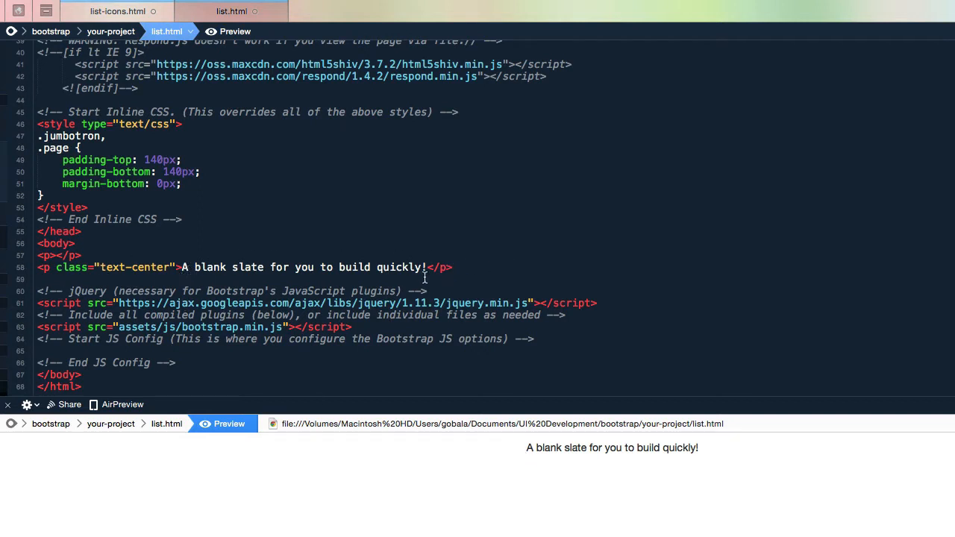
{"action": "mouse_move", "coordinate": [181, 293]}
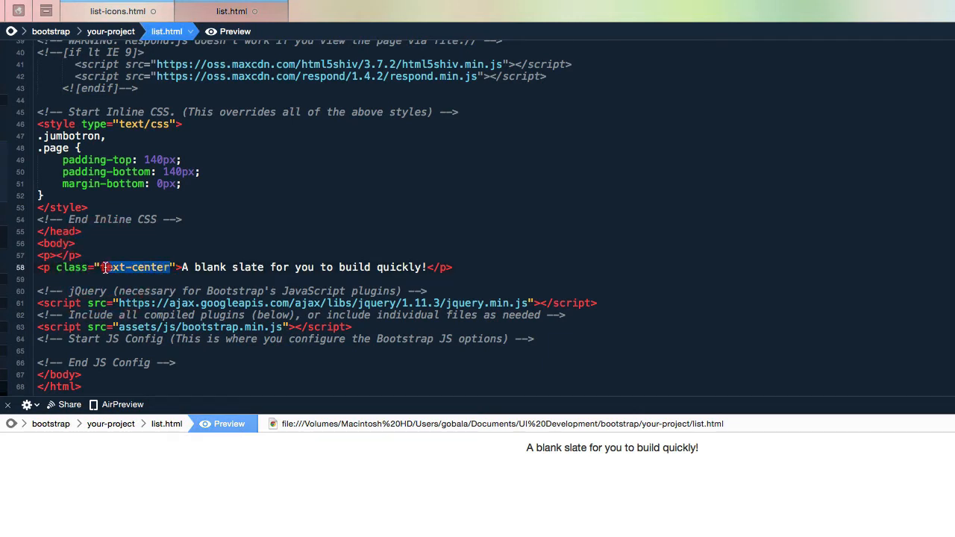
{"action": "type", "text": "lead"}
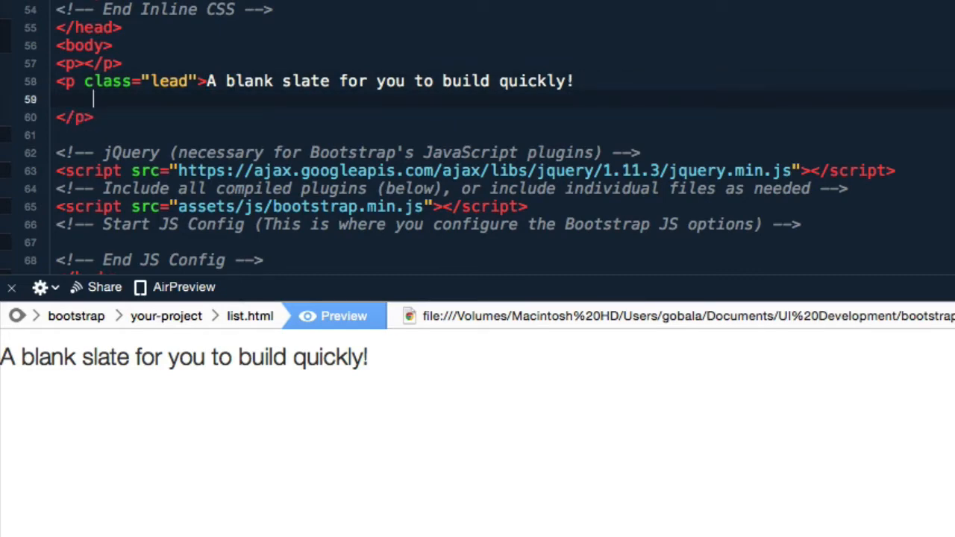
- Add a <ul> under the paragraph with four <li>List item here</li> entries
{"action": "type", "text": "<ul>"}
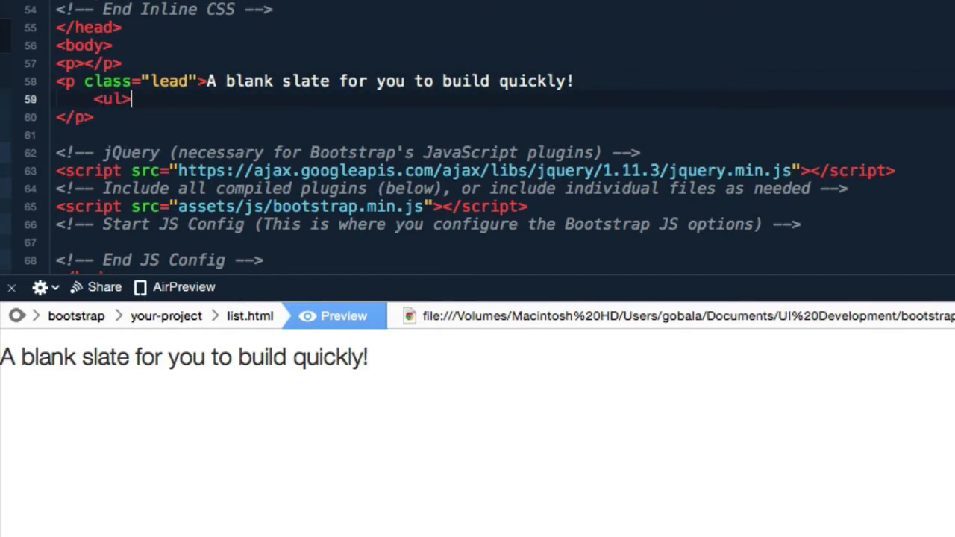
{"action": "type", "text": "</ul>"}
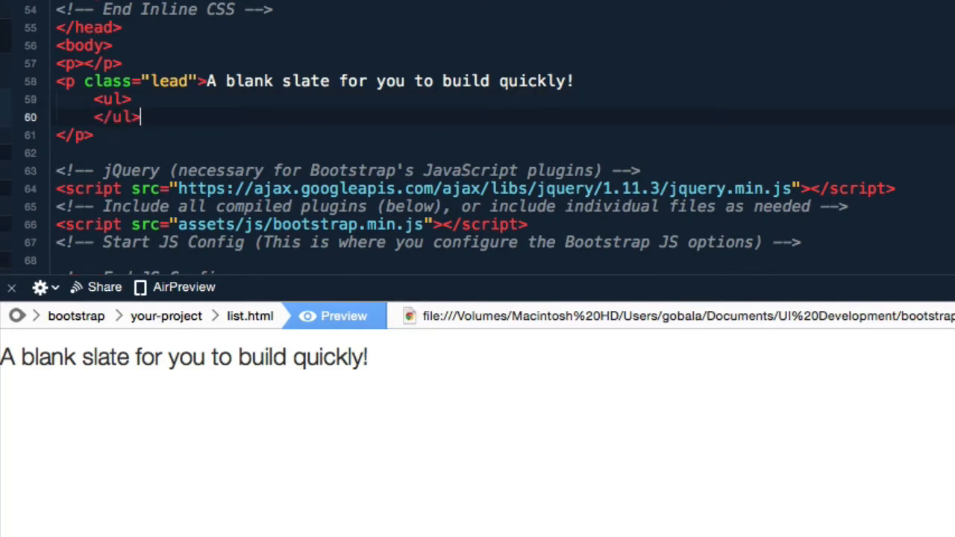
{"action": "left_click", "coordinate": [133, 100]}
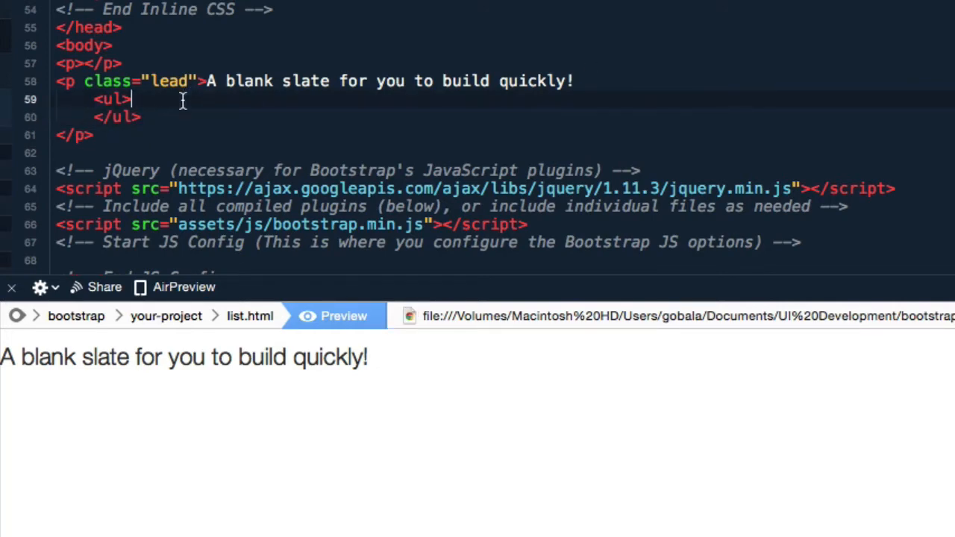
{"action": "type", "text": "<li>List item"}
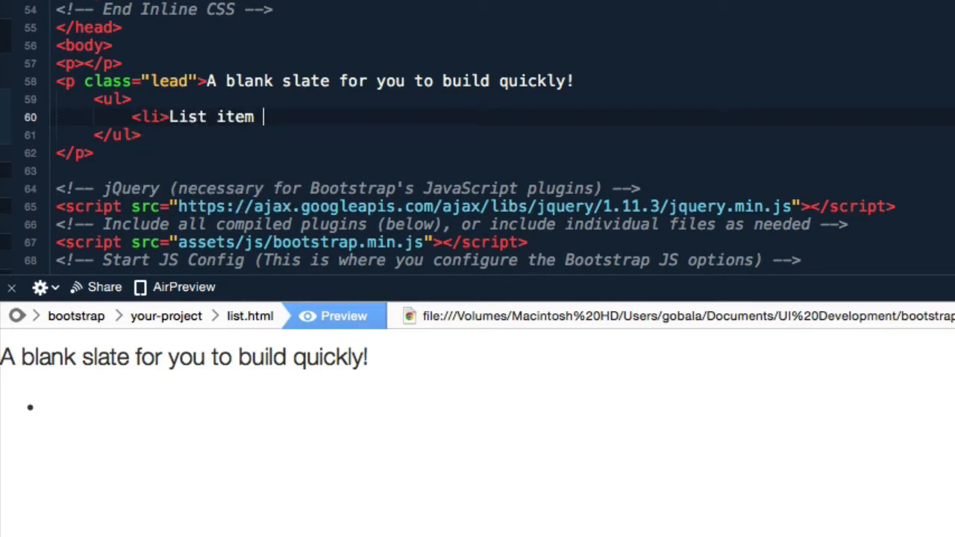
{"action": "type", "text": "here</li>"}
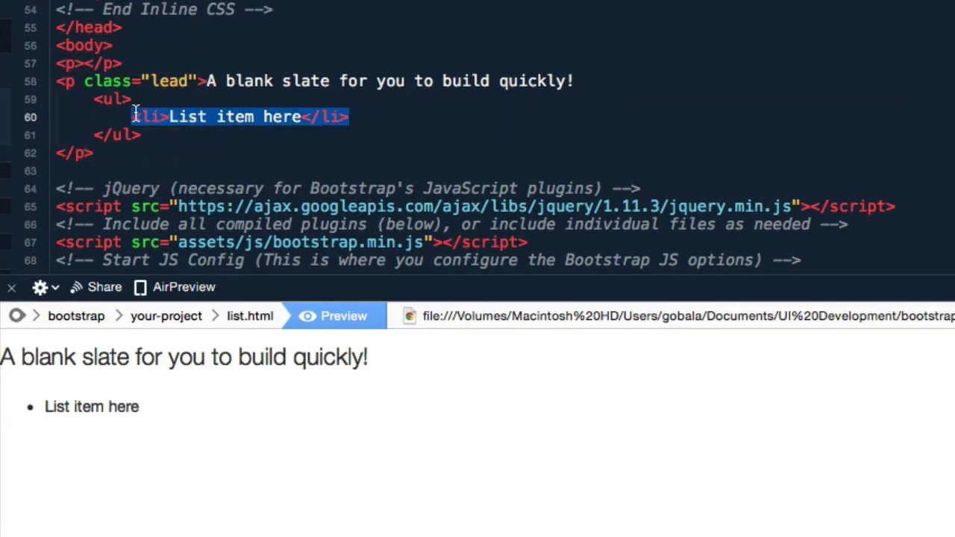
{"action": "left_click", "coordinate": [366, 116]}
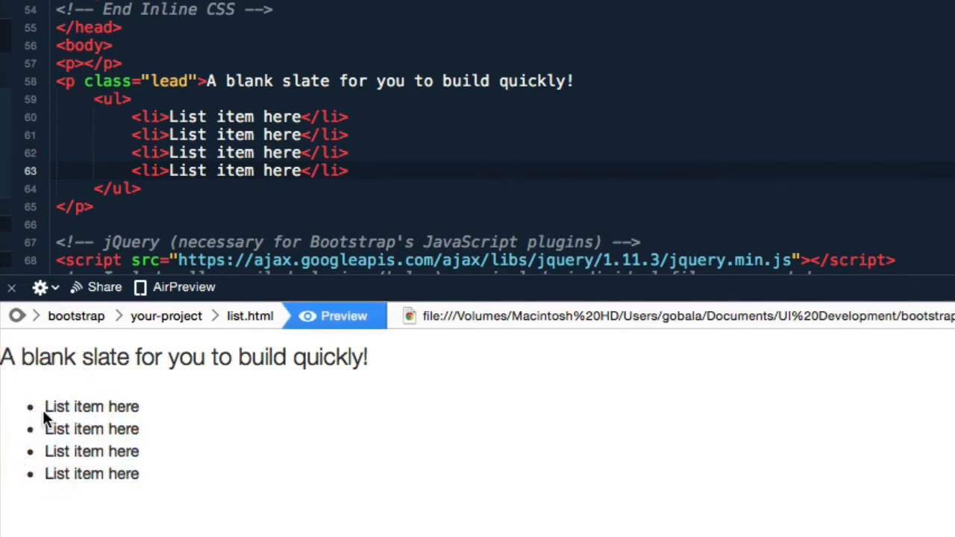
{"action": "mouse_move", "coordinate": [135, 425]}
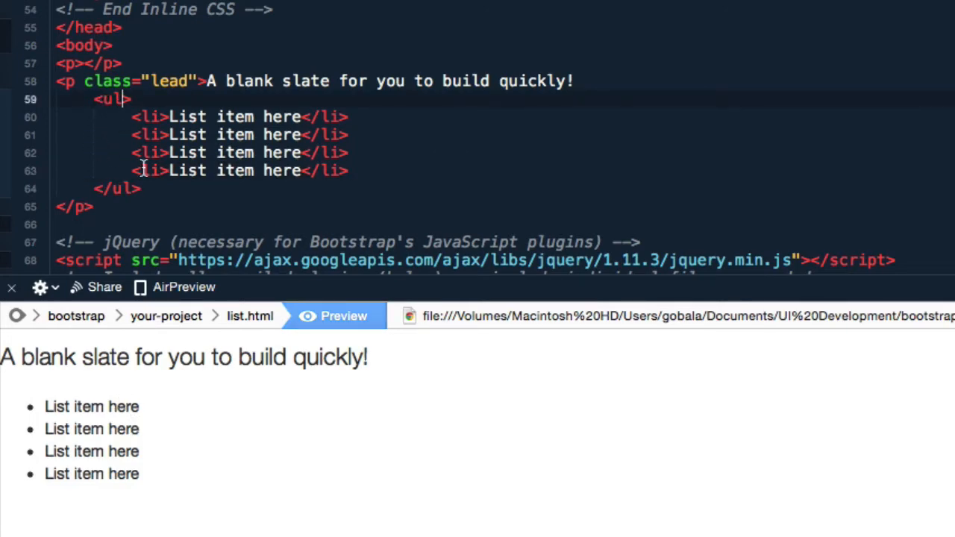
- Give the <ul> the class fa-ul
{"action": "type", "text": "class=\"\""}
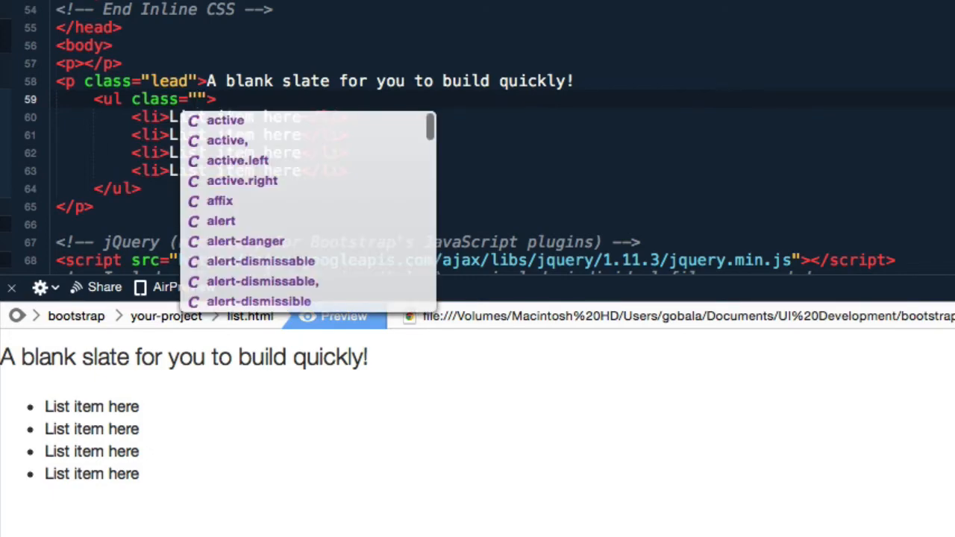
{"action": "type", "text": "fa"}
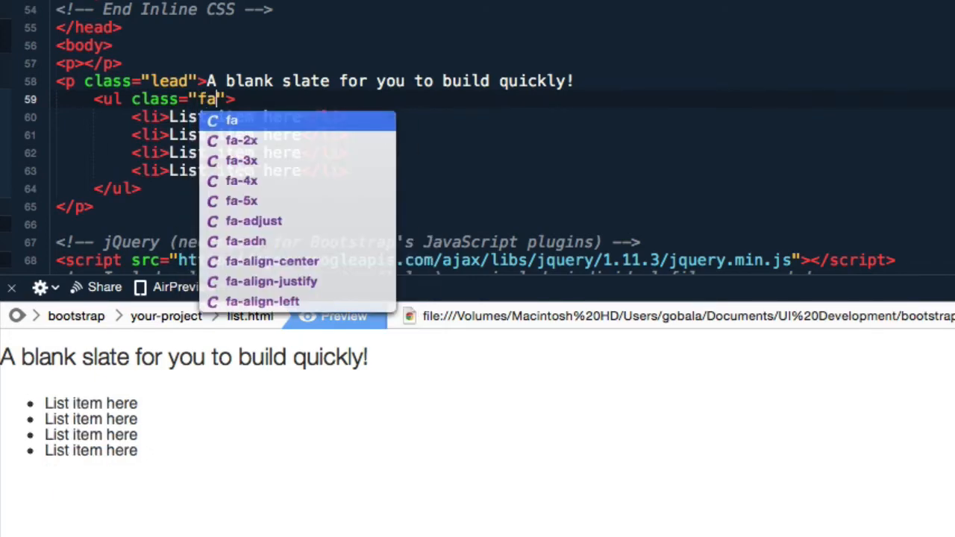
{"action": "type", "text": "-u"}
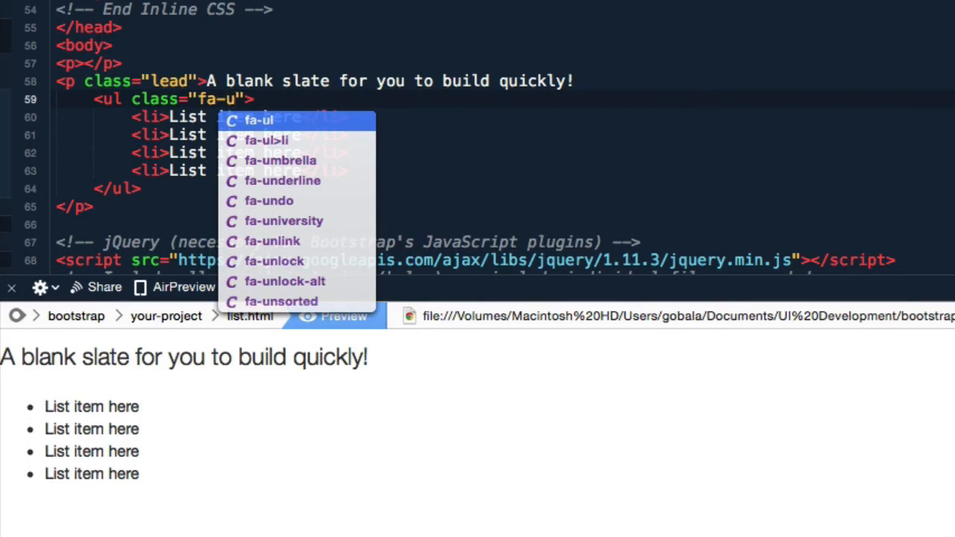
{"action": "type", "text": "l"}
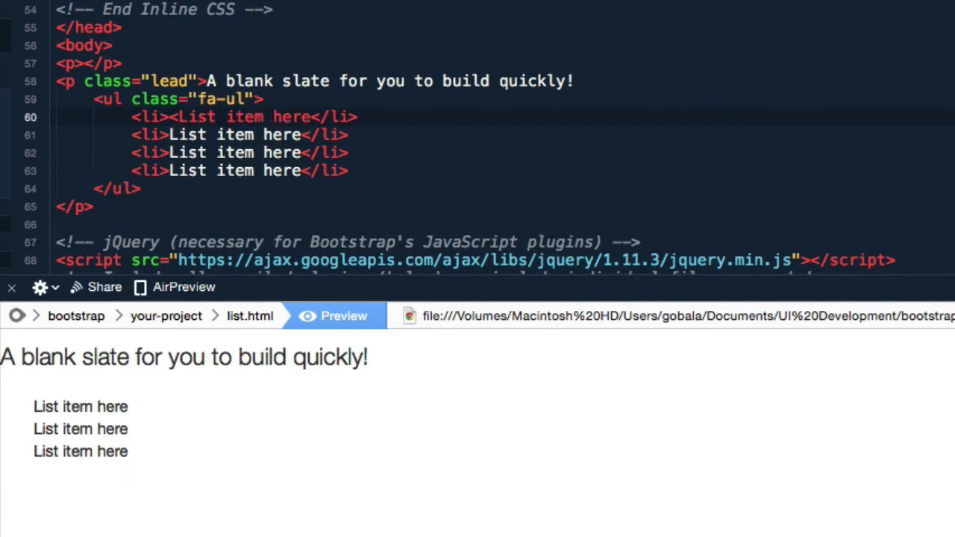
- Insert <i class="fa fa-check"></i> before the first list item's text
{"action": "type", "text": "<i c"}
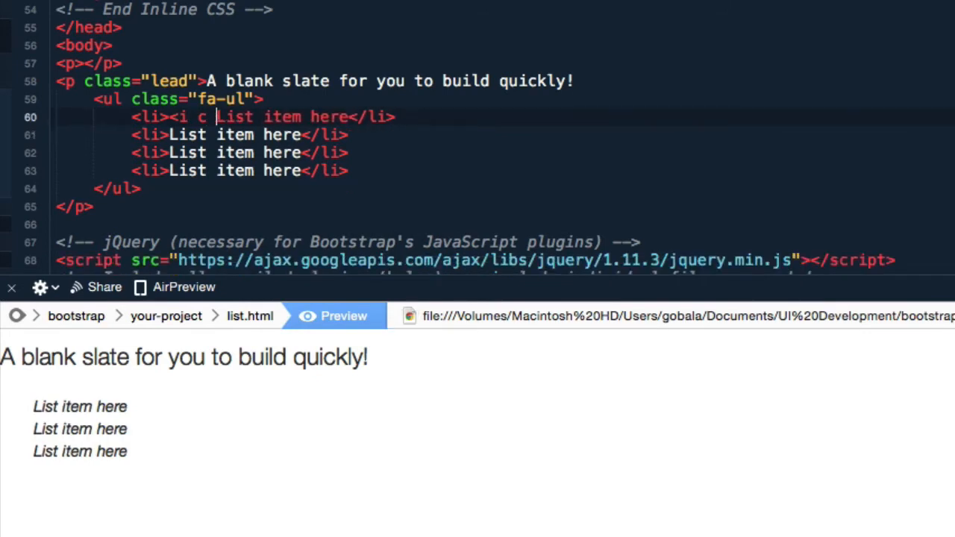
{"action": "type", "text": "lass=\"fa"}
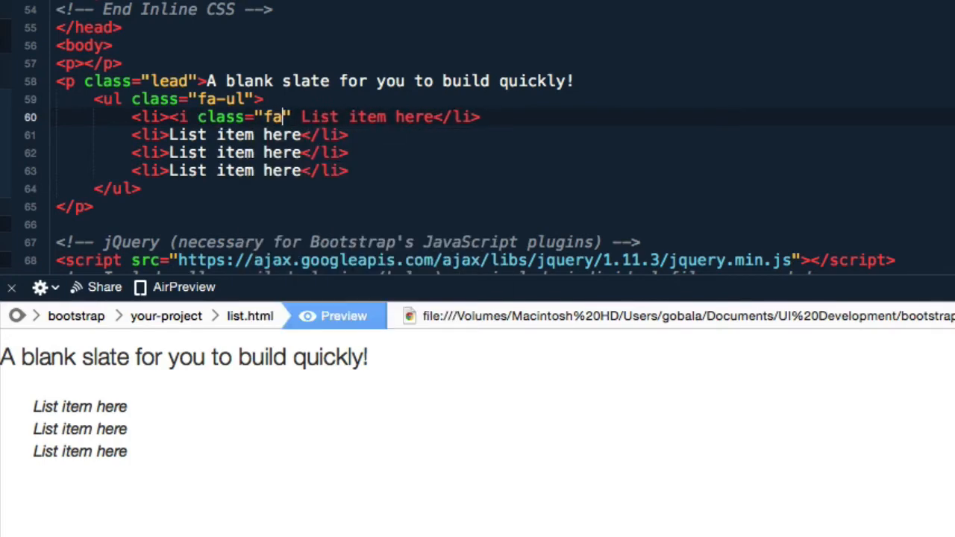
{"action": "type", "text": "fa-"}
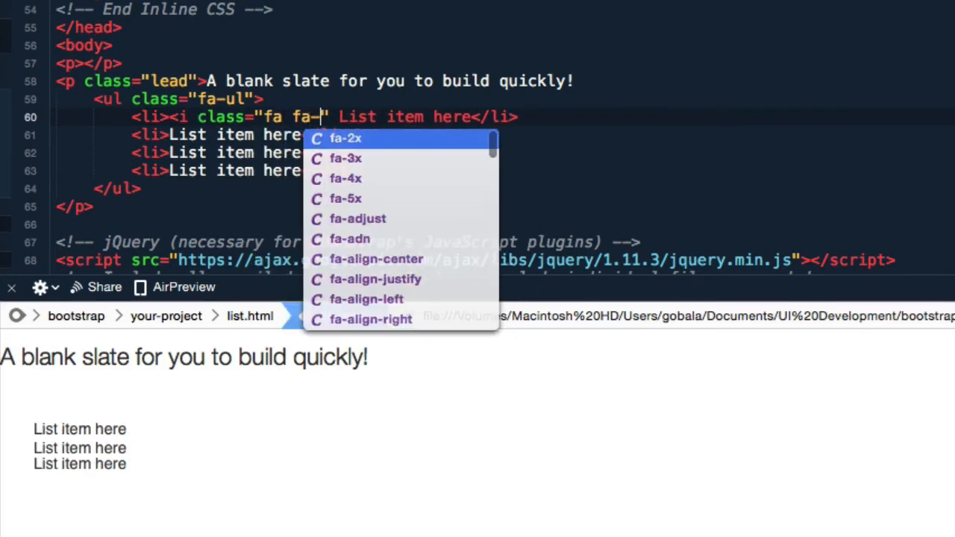
{"action": "type", "text": "che"}
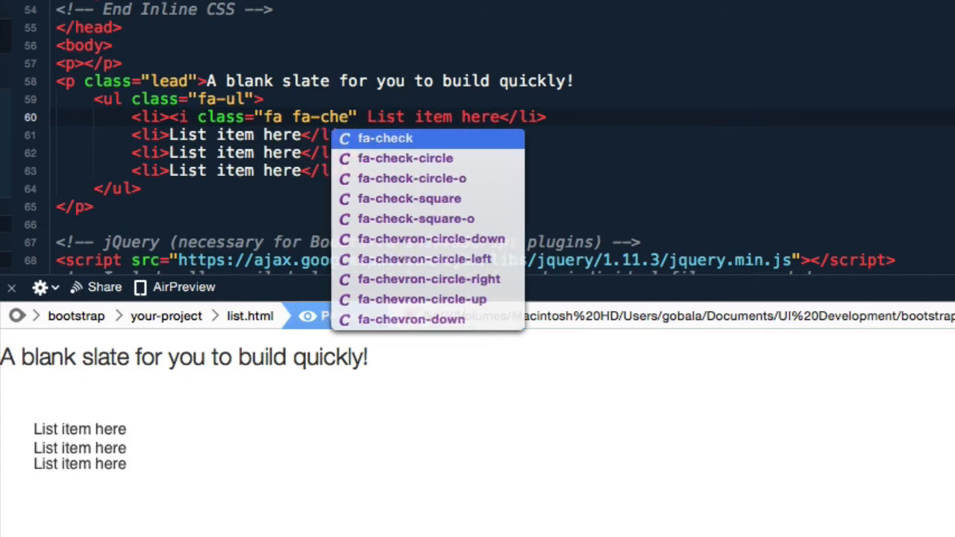
{"action": "left_click", "coordinate": [385, 138]}
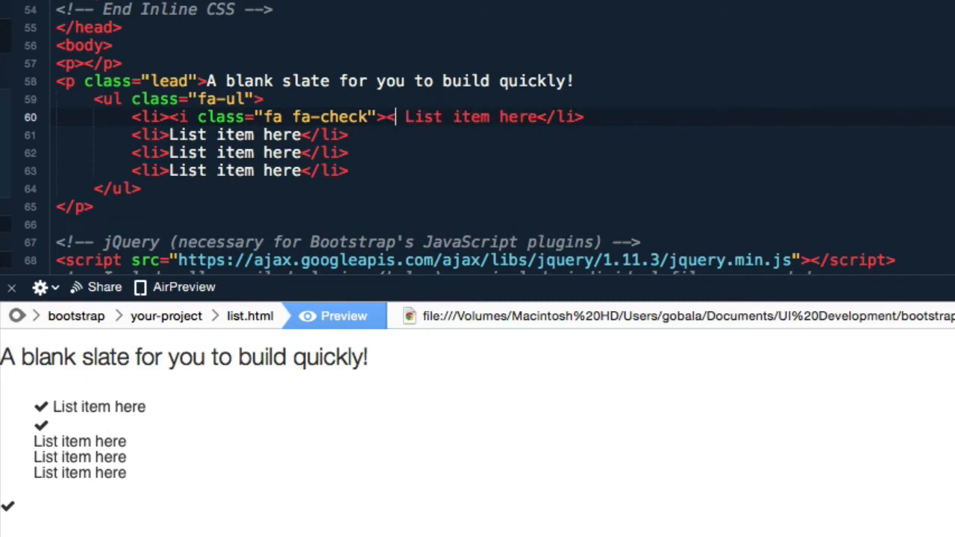
{"action": "type", "text": "/i>"}
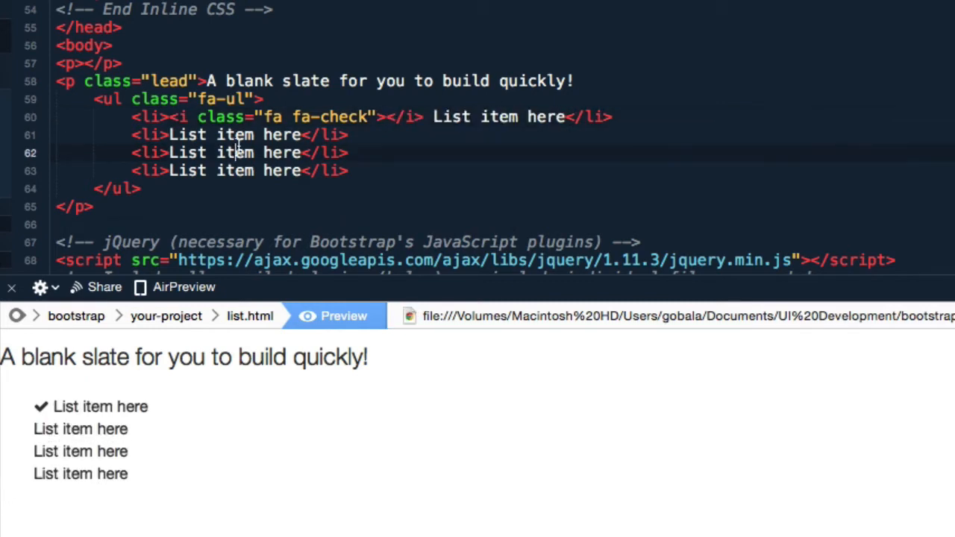
{"action": "mouse_move", "coordinate": [400, 99]}
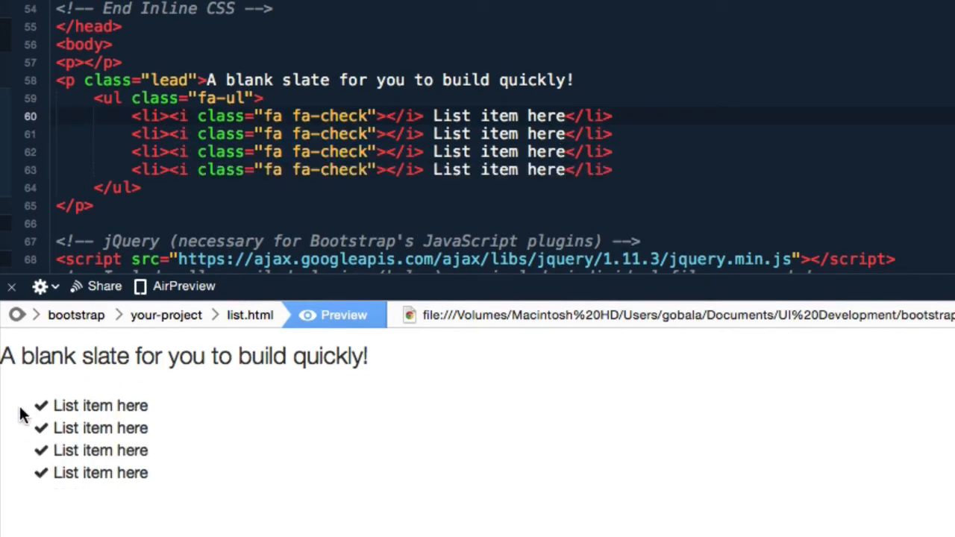
{"action": "mouse_move", "coordinate": [274, 179]}
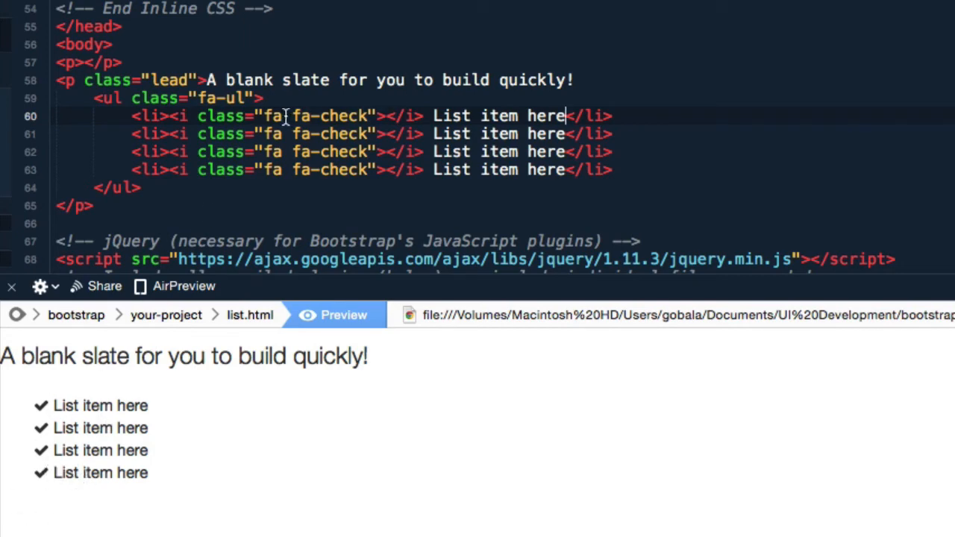
- Add fa-li to the first icon's classes and start adding it on the second line
{"action": "left_click", "coordinate": [280, 116]}
{"action": "type", "text": "fa"}
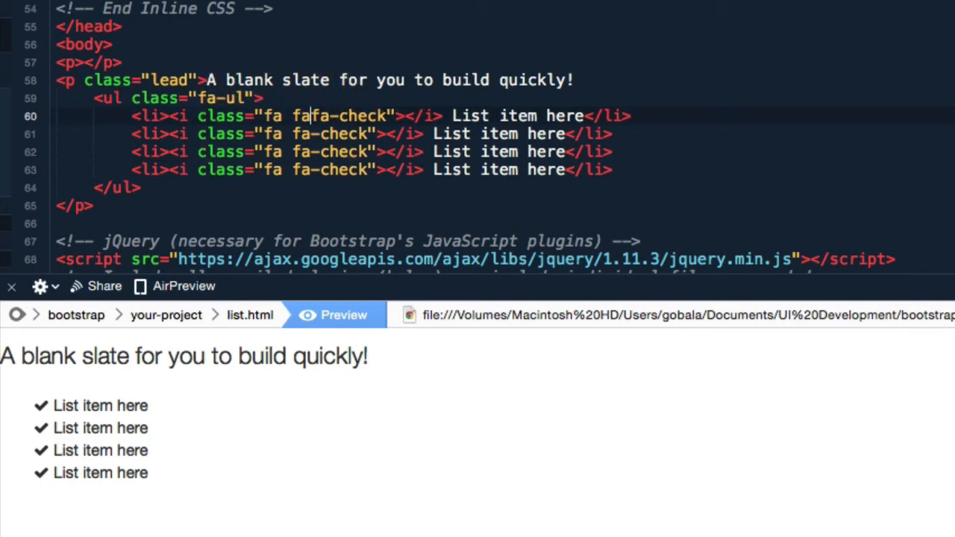
{"action": "type", "text": "-li"}
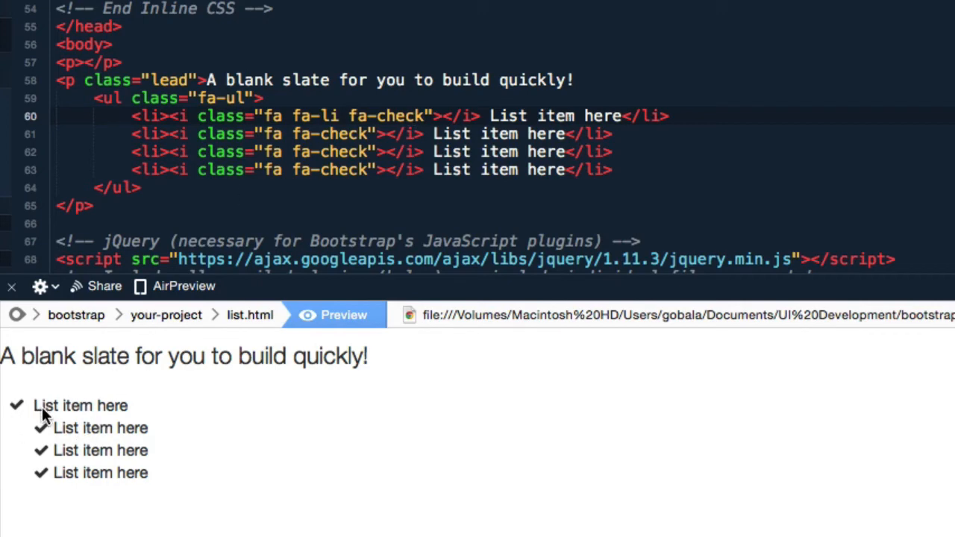
{"action": "mouse_move", "coordinate": [138, 405]}
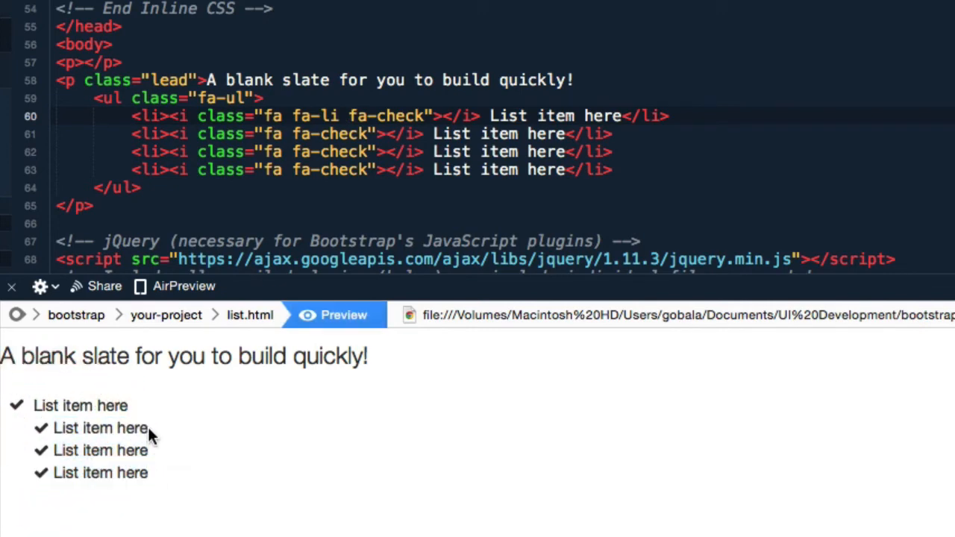
{"action": "mouse_move", "coordinate": [171, 427]}
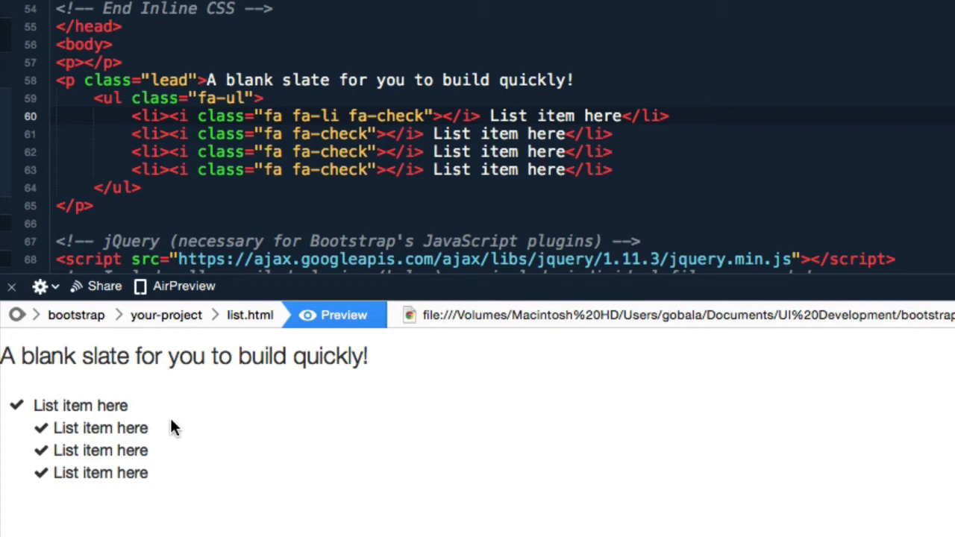
{"action": "mouse_move", "coordinate": [208, 367]}
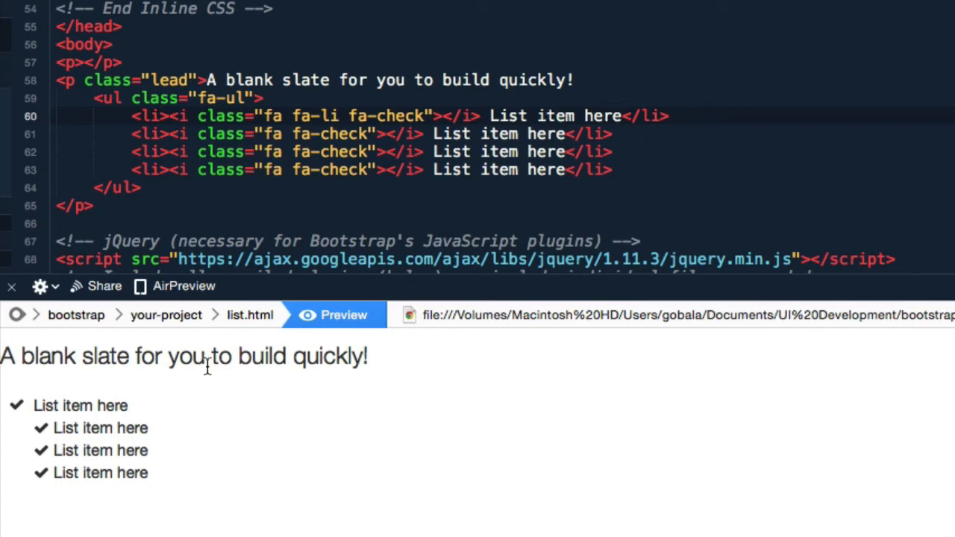
{"action": "mouse_move", "coordinate": [37, 435]}
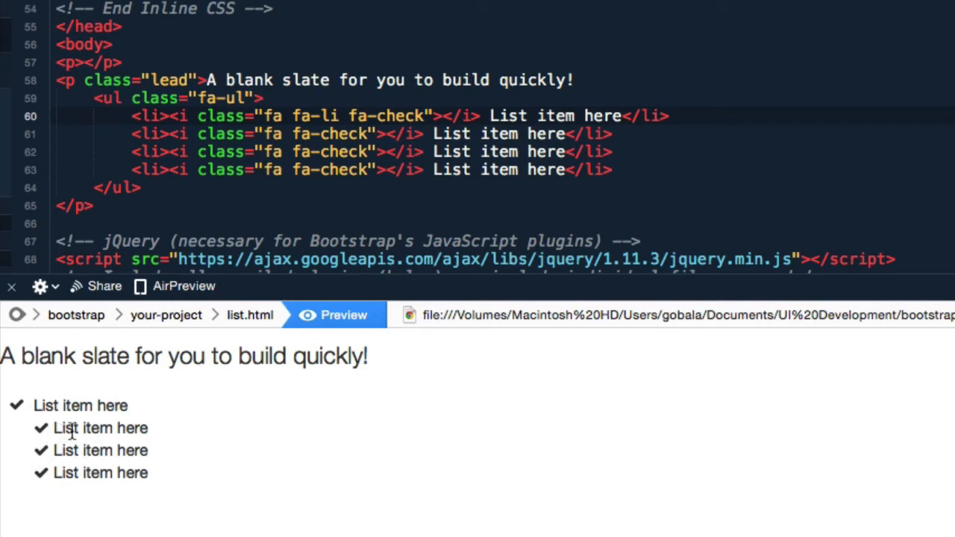
{"action": "mouse_move", "coordinate": [32, 412]}
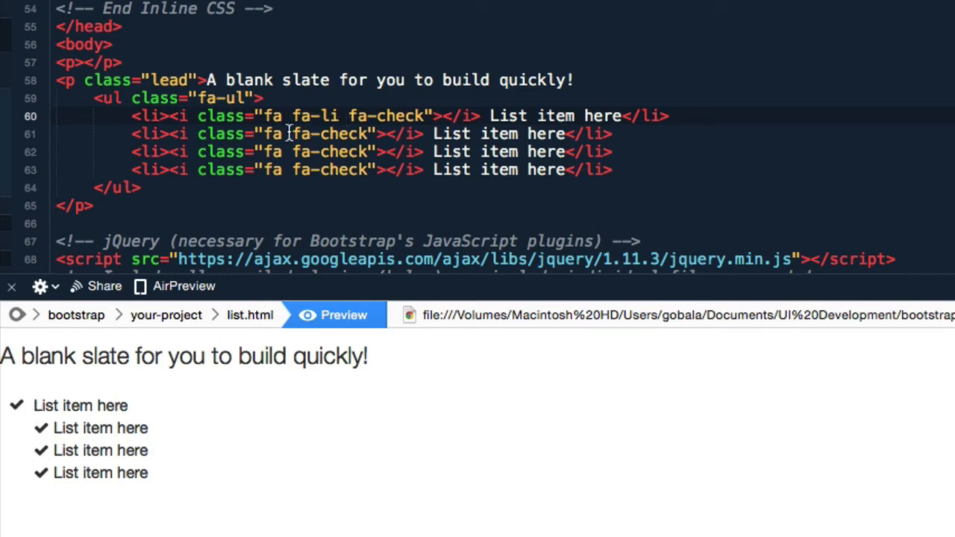
{"action": "type", "text": "fali"}
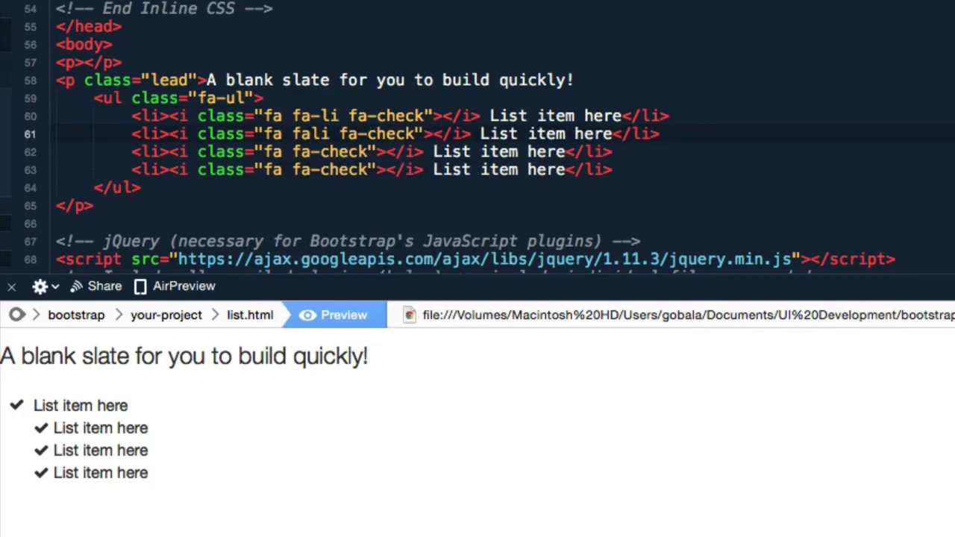
{"action": "type", "text": "-li"}
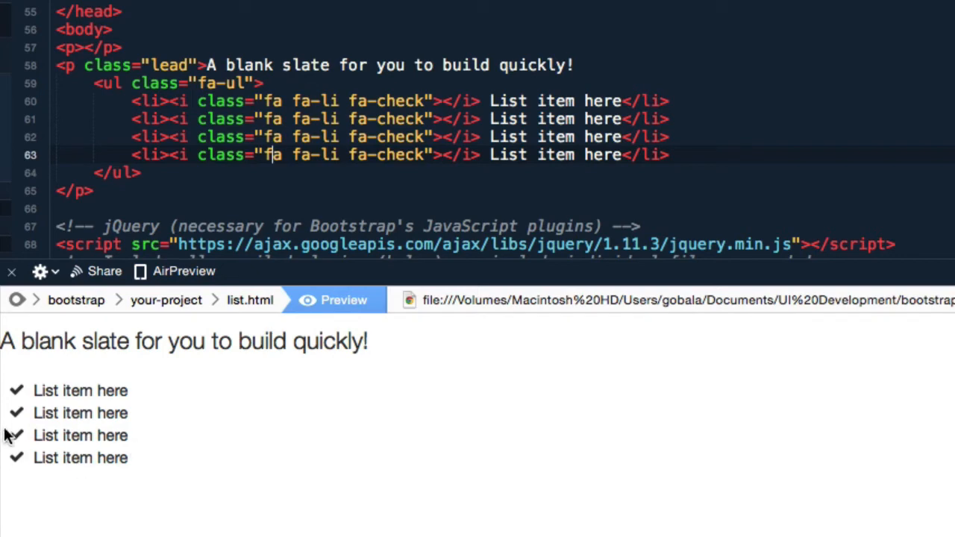
{"action": "mouse_move", "coordinate": [426, 103]}
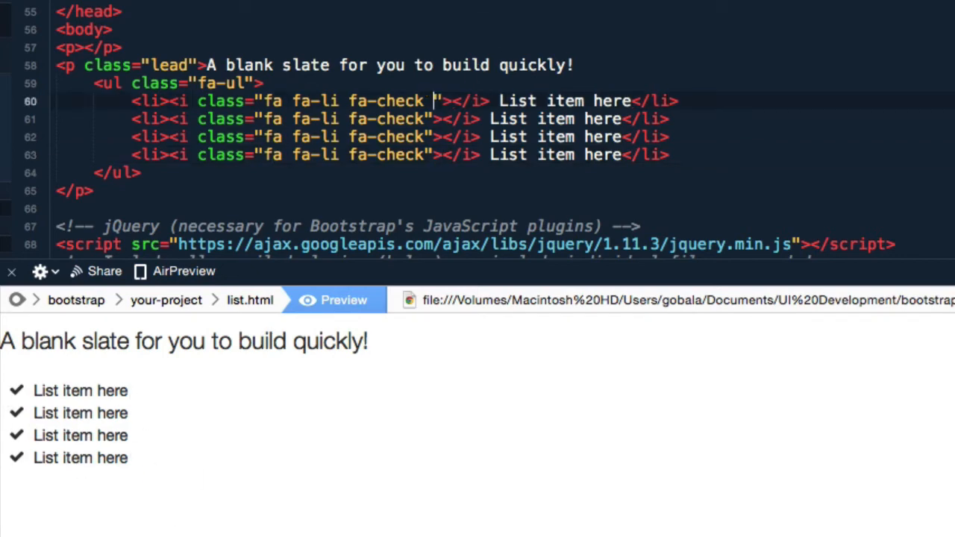
- Try the fa-2x size class on the check icons, then remove it to restore normal size
{"action": "type", "text": "fa-2x"}
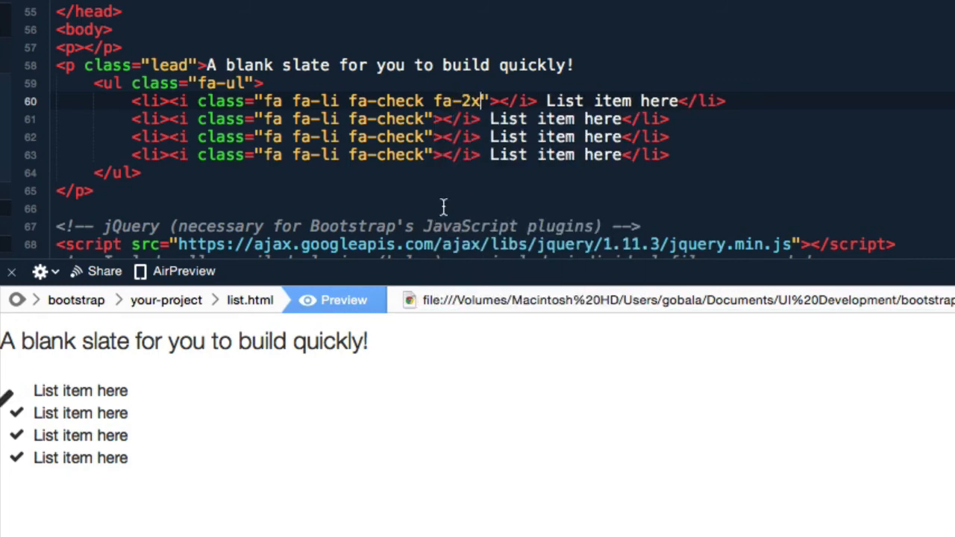
{"action": "mouse_move", "coordinate": [34, 429]}
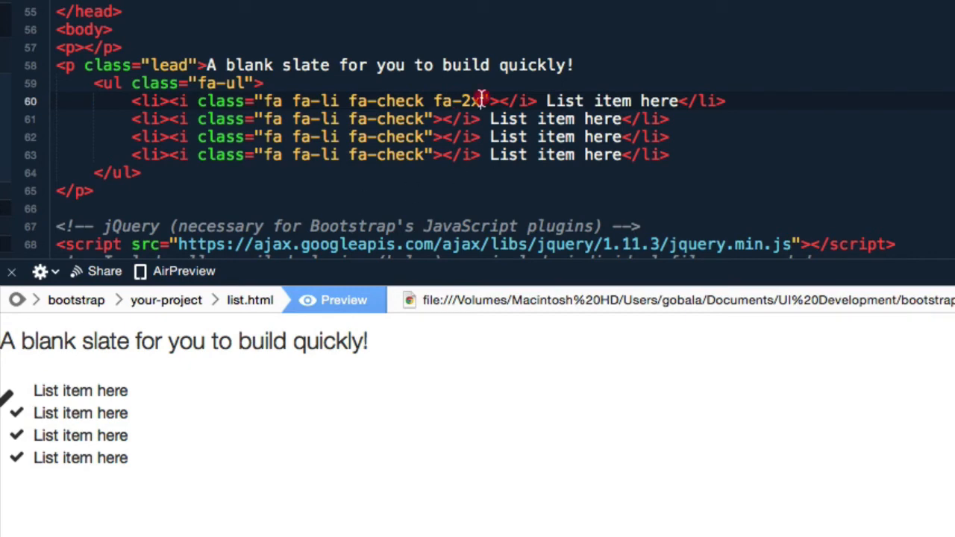
{"action": "double_click", "coordinate": [456, 101]}
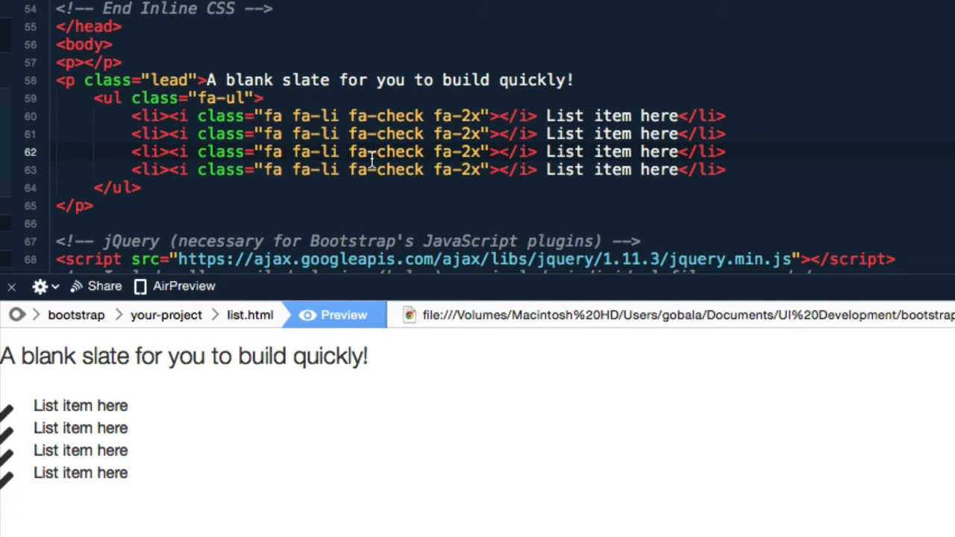
{"action": "mouse_move", "coordinate": [493, 115]}
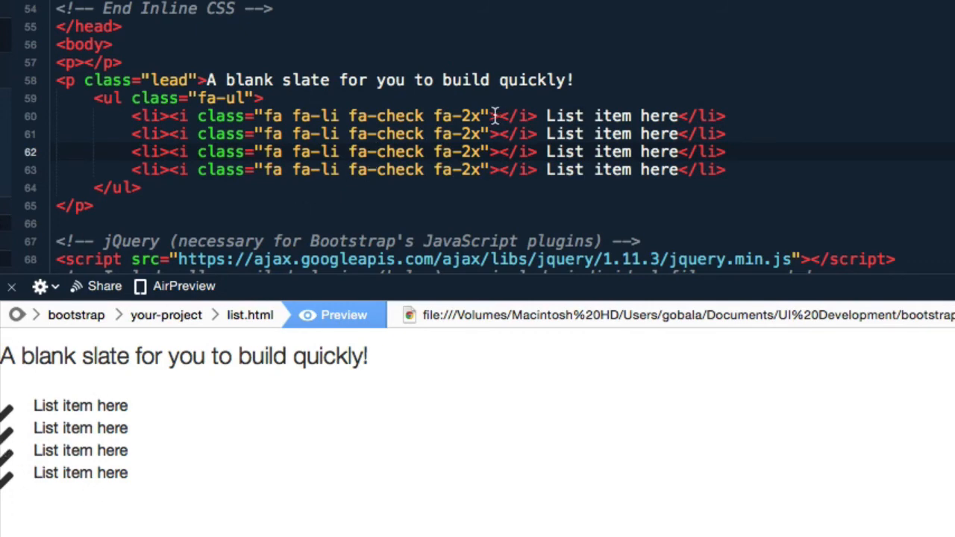
{"action": "double_click", "coordinate": [459, 116]}
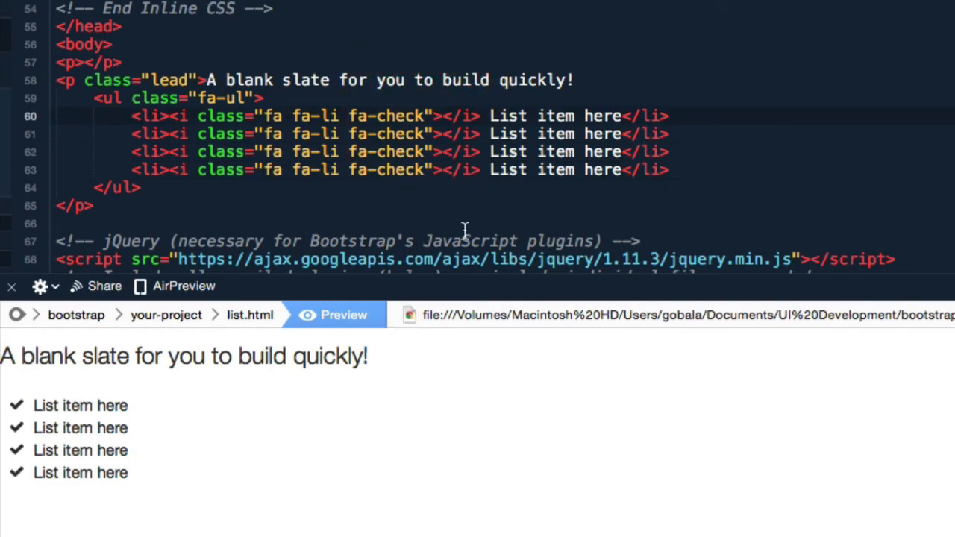
- Colour the first icon with text-info and make the second a fa-times icon with text-danger
{"action": "type", "text": "text-info"}
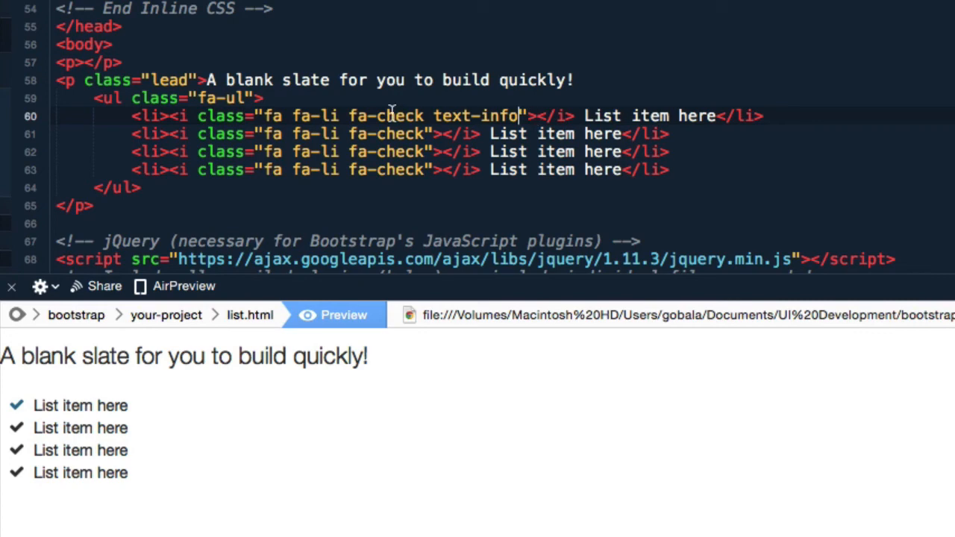
{"action": "left_click", "coordinate": [421, 133]}
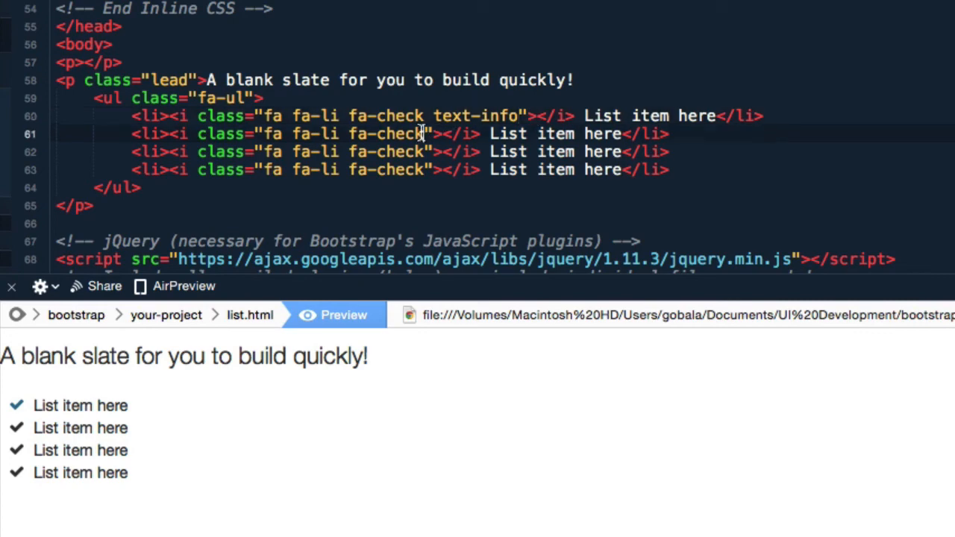
{"action": "type", "text": "text-danger"}
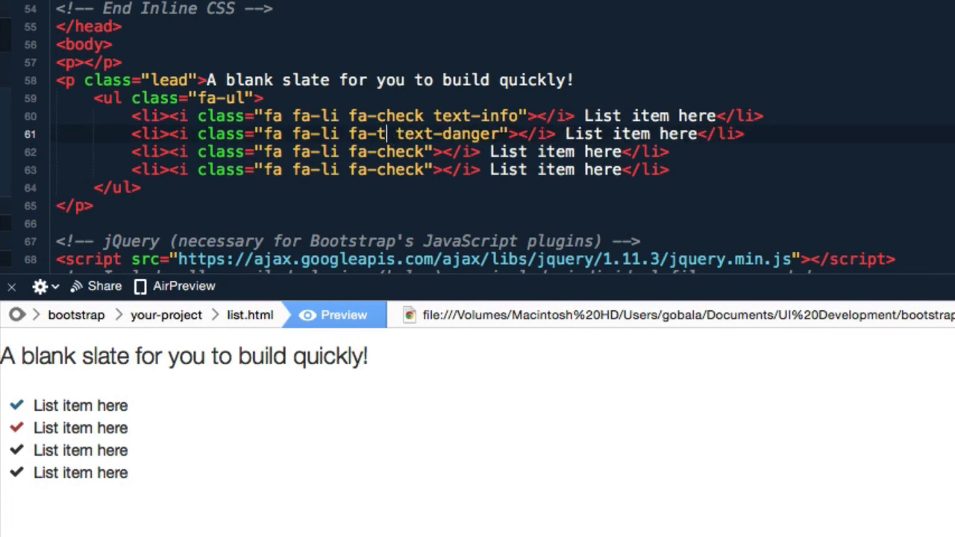
{"action": "type", "text": "imes"}
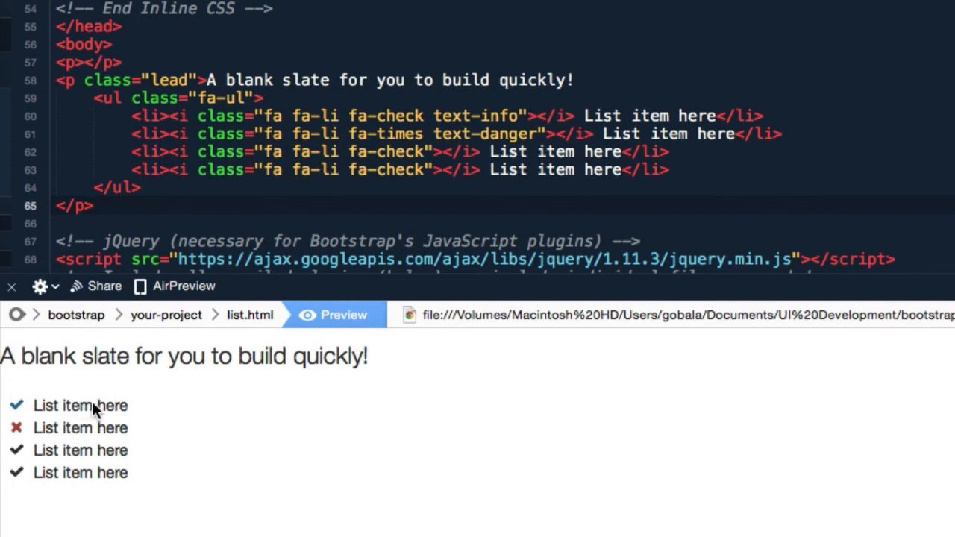
{"action": "mouse_move", "coordinate": [134, 428]}
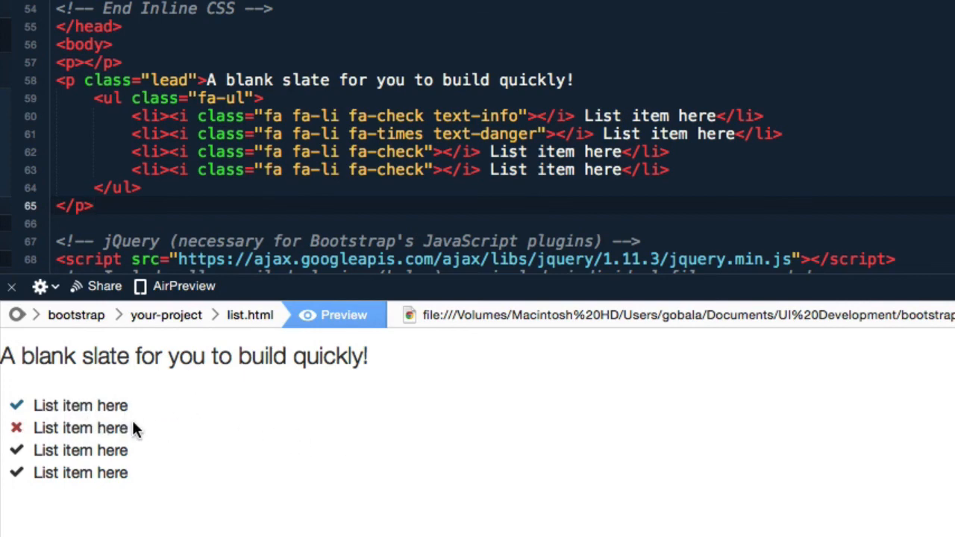